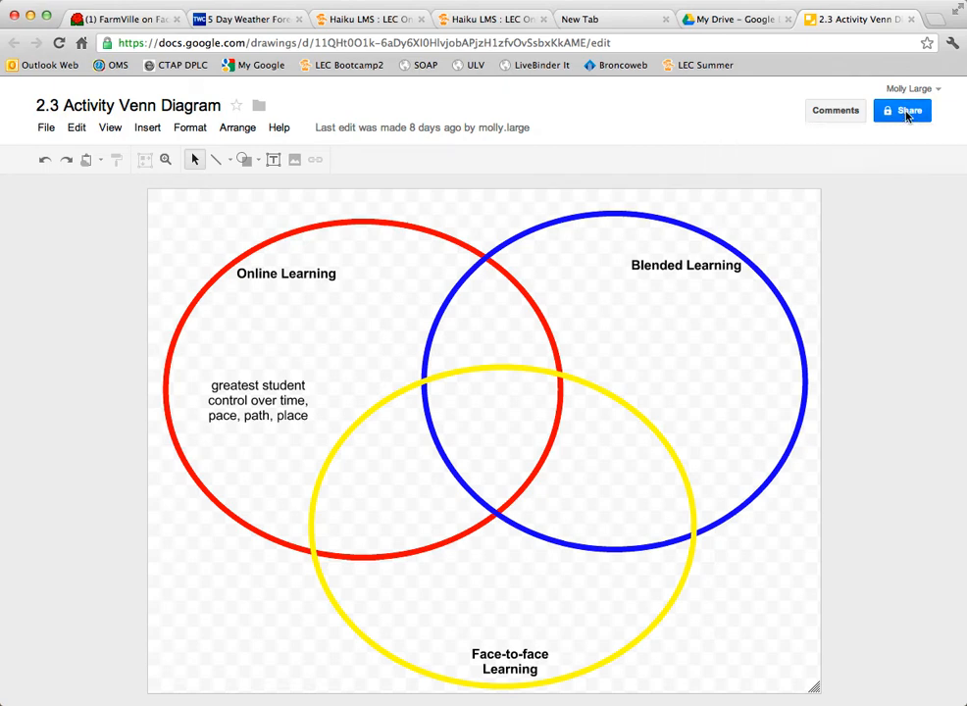
- Set the drawing's visibility to 'Anyone with the link' can view and save the sharing setting
{"action": "left_click", "coordinate": [902, 110]}
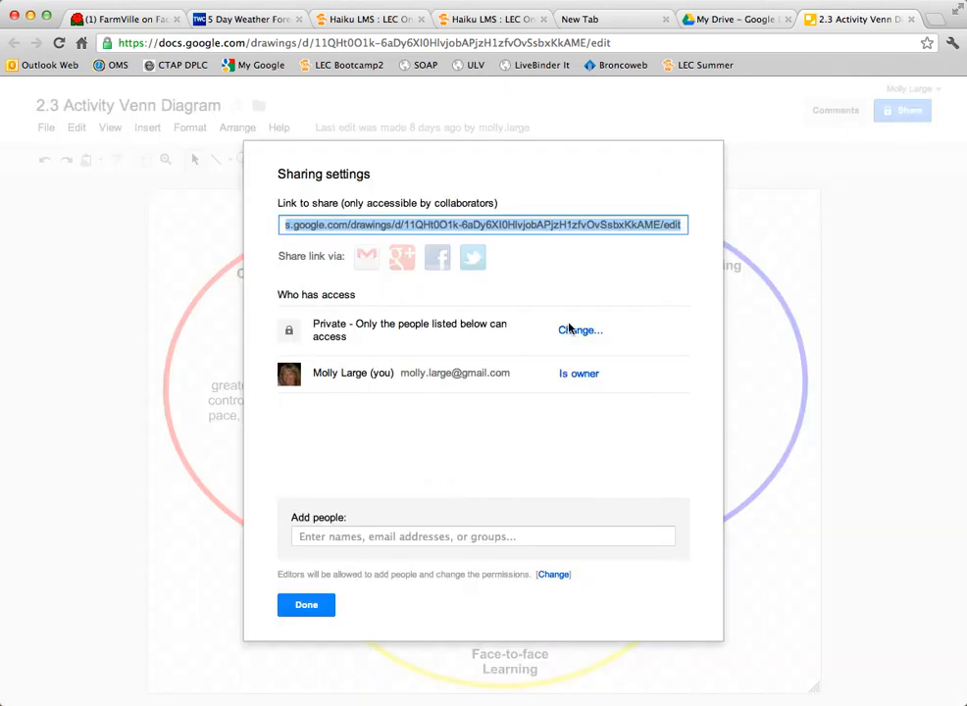
{"action": "left_click", "coordinate": [580, 329]}
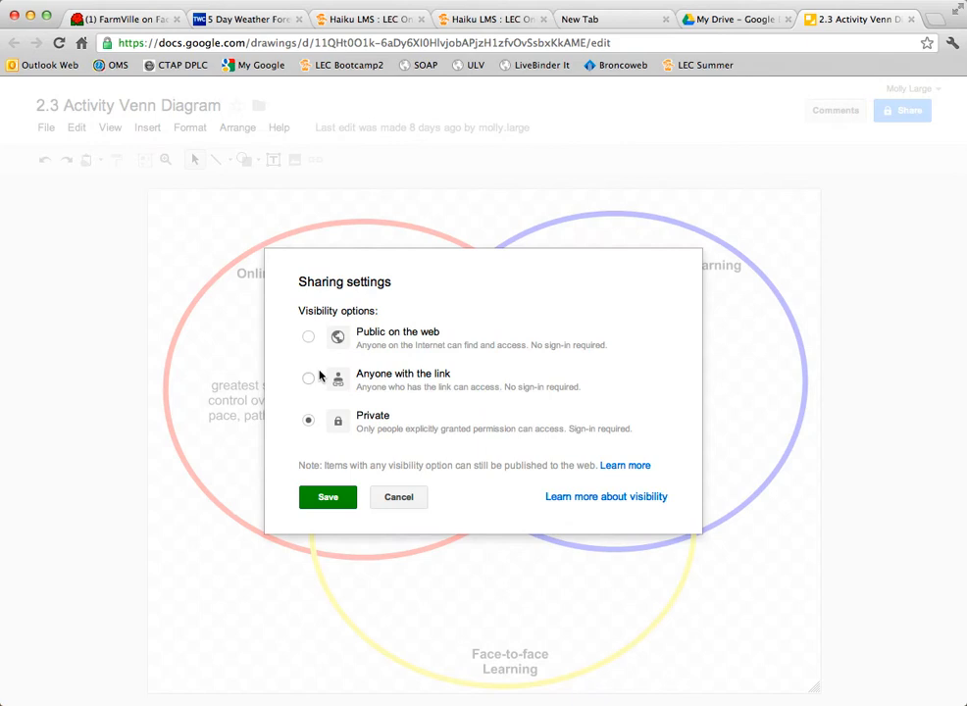
{"action": "left_click", "coordinate": [310, 376]}
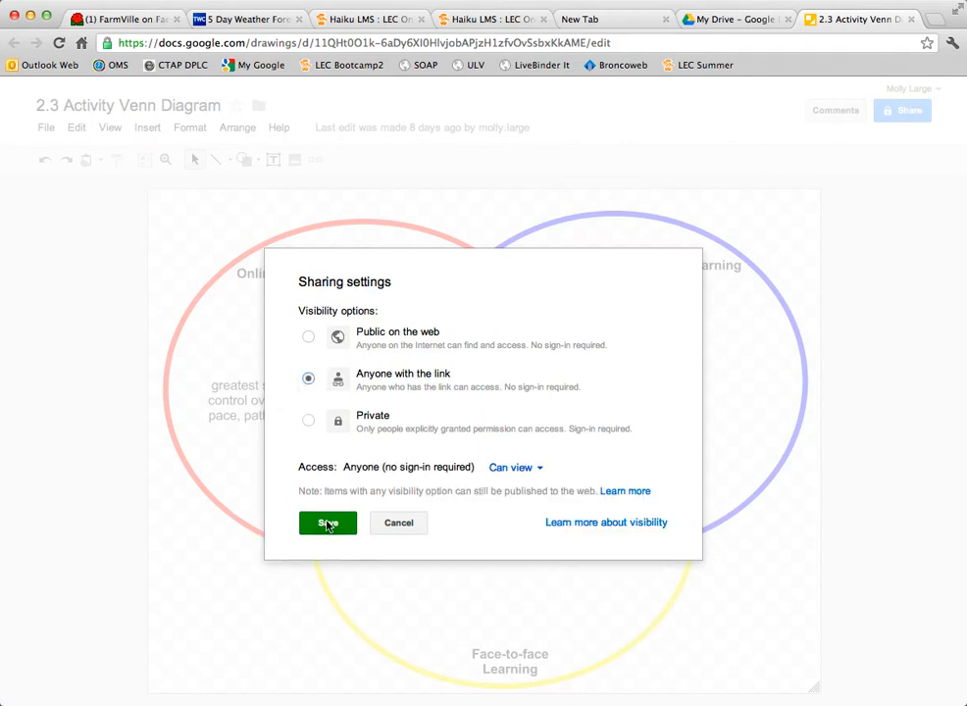
{"action": "left_click", "coordinate": [328, 522]}
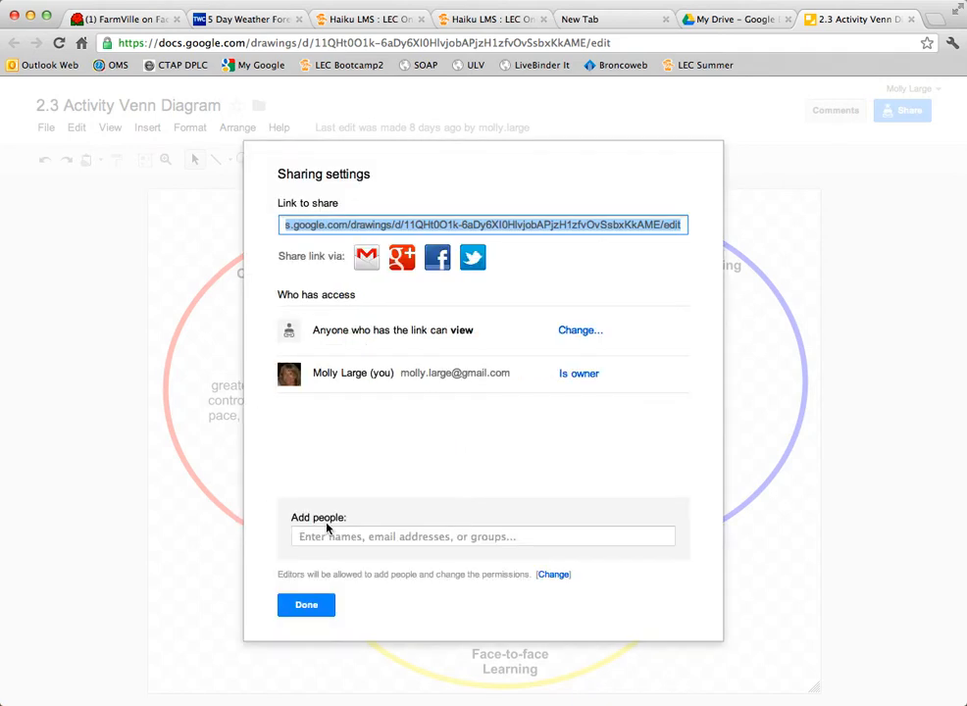
{"action": "left_click", "coordinate": [306, 604]}
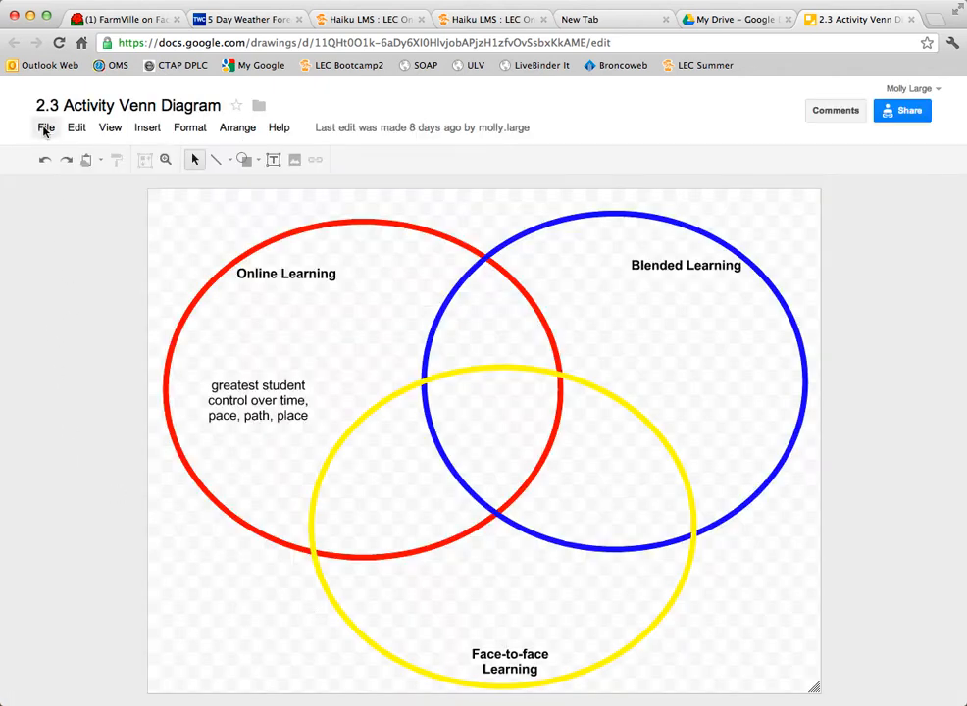
- Start publishing the drawing to the web via File > Publish to the Web and confirm
{"action": "left_click", "coordinate": [45, 128]}
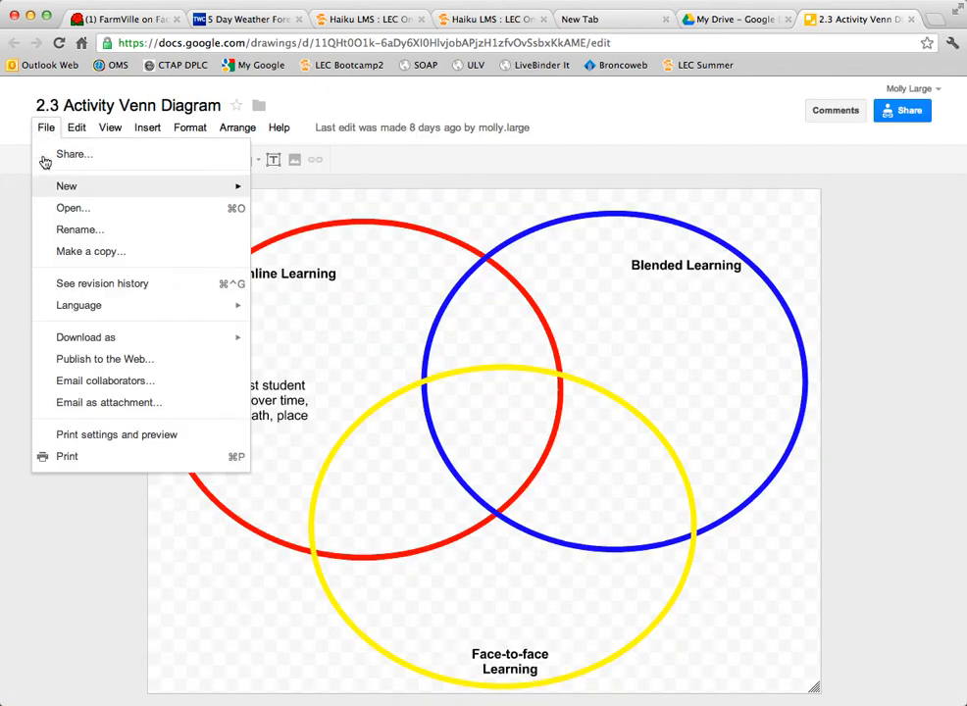
{"action": "left_click", "coordinate": [106, 357]}
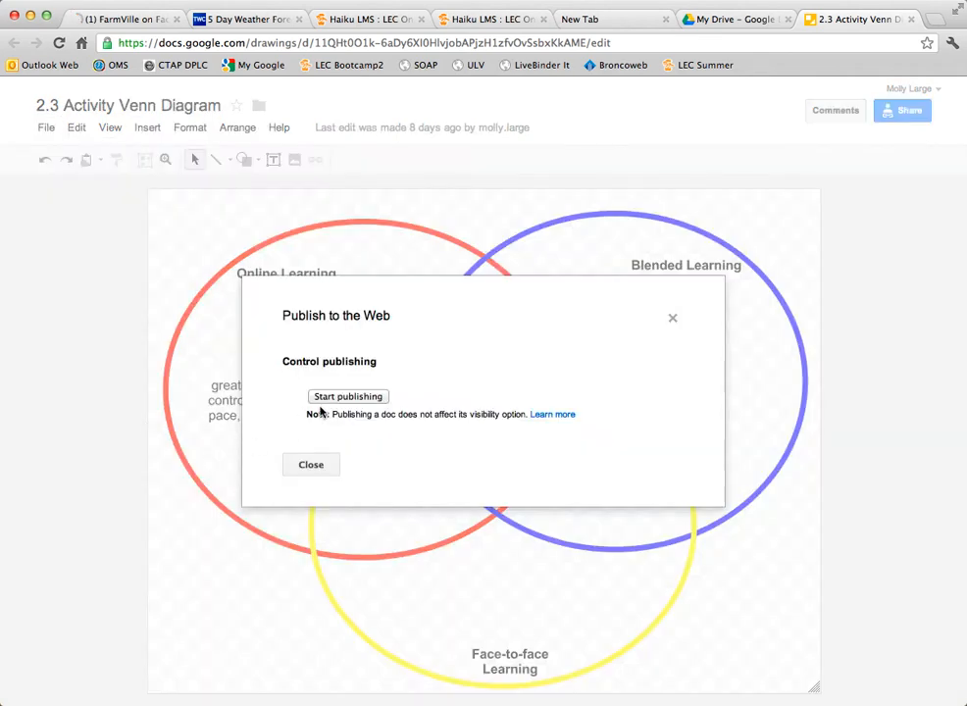
{"action": "left_click", "coordinate": [349, 396]}
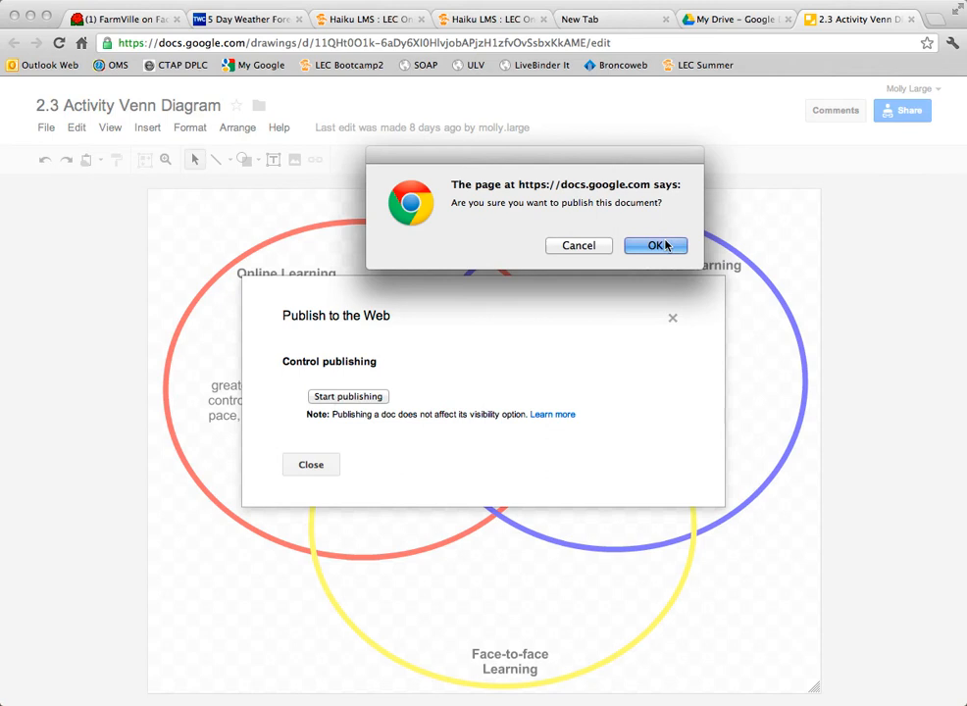
{"action": "left_click", "coordinate": [655, 245]}
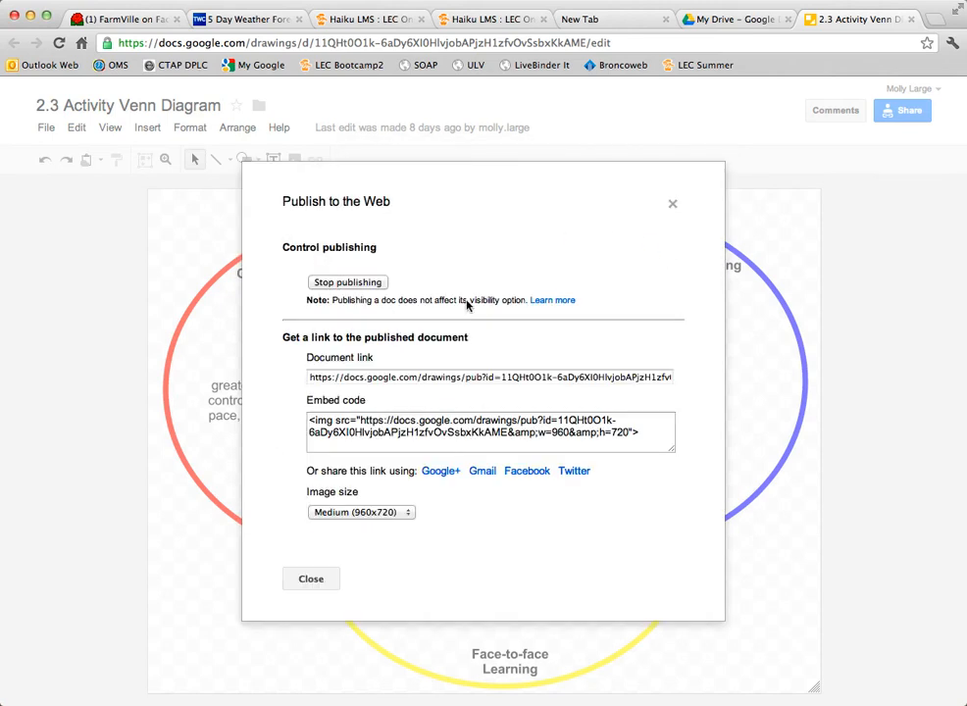
- Select the entire embed code text in the publish settings, ready to copy
{"action": "left_click", "coordinate": [490, 433]}
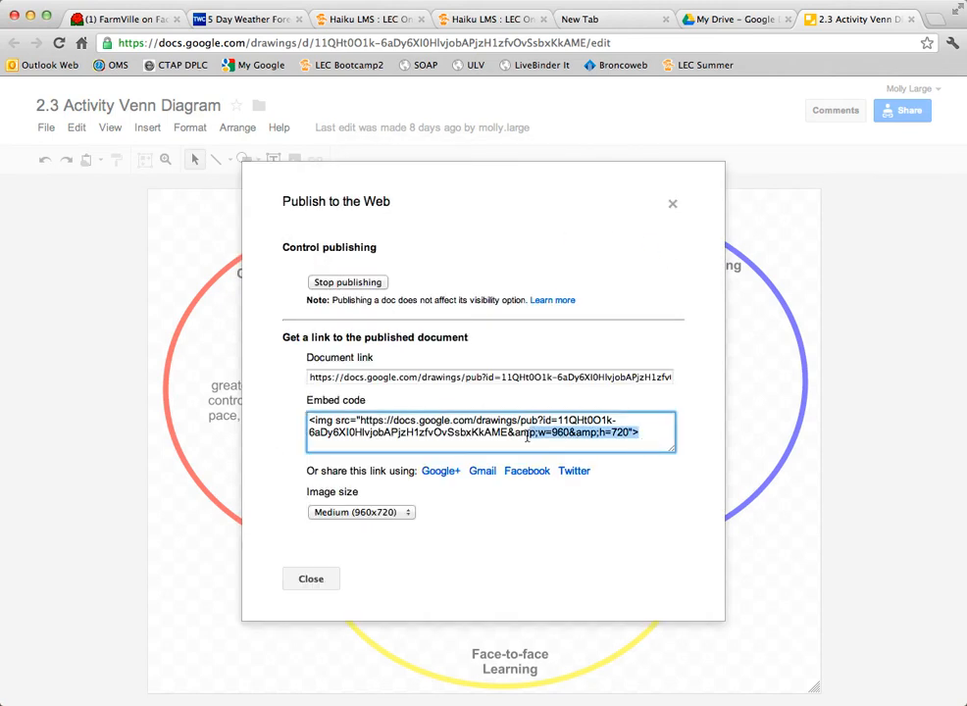
{"action": "left_click", "coordinate": [490, 434]}
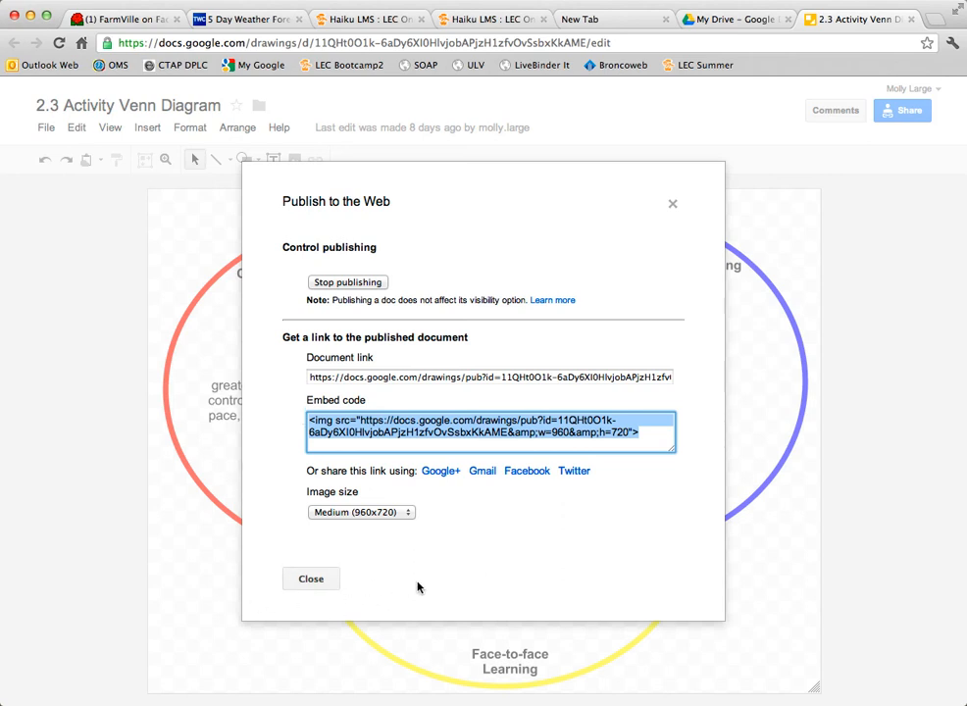
{"action": "mouse_move", "coordinate": [412, 572]}
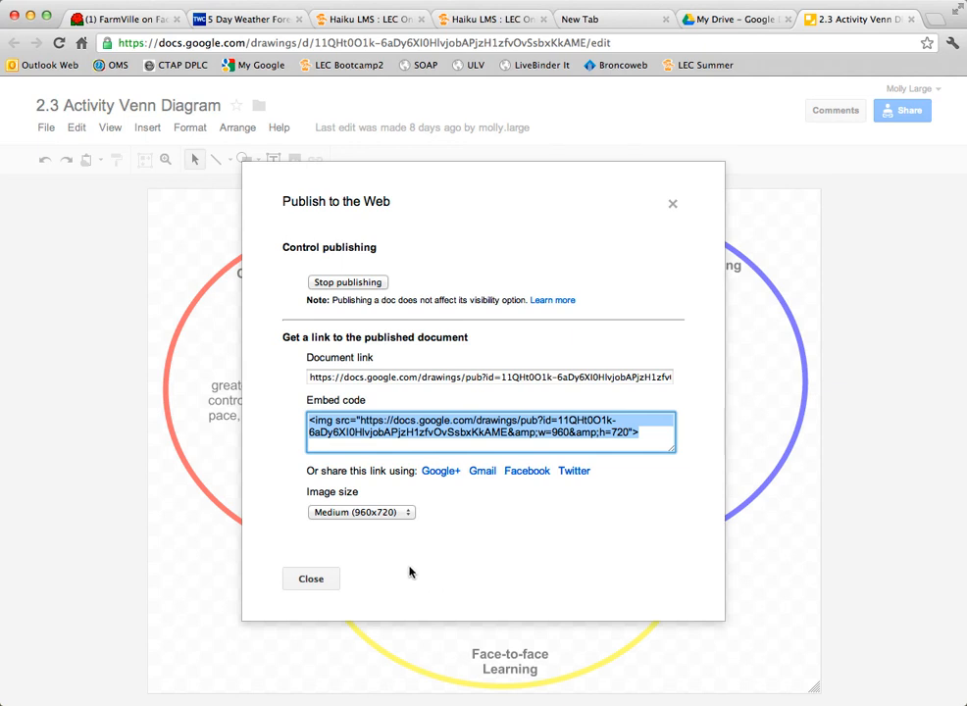